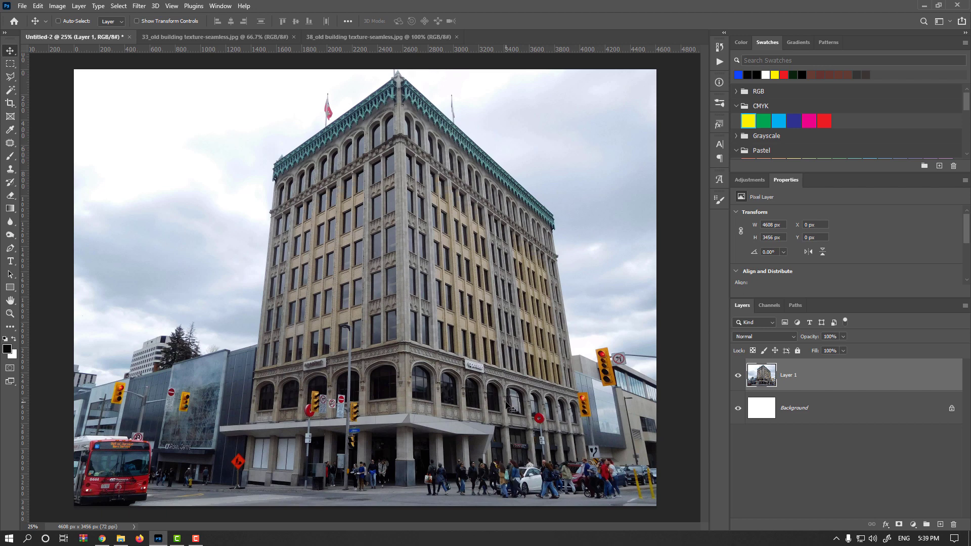
pyautogui.moveTo(410, 338)
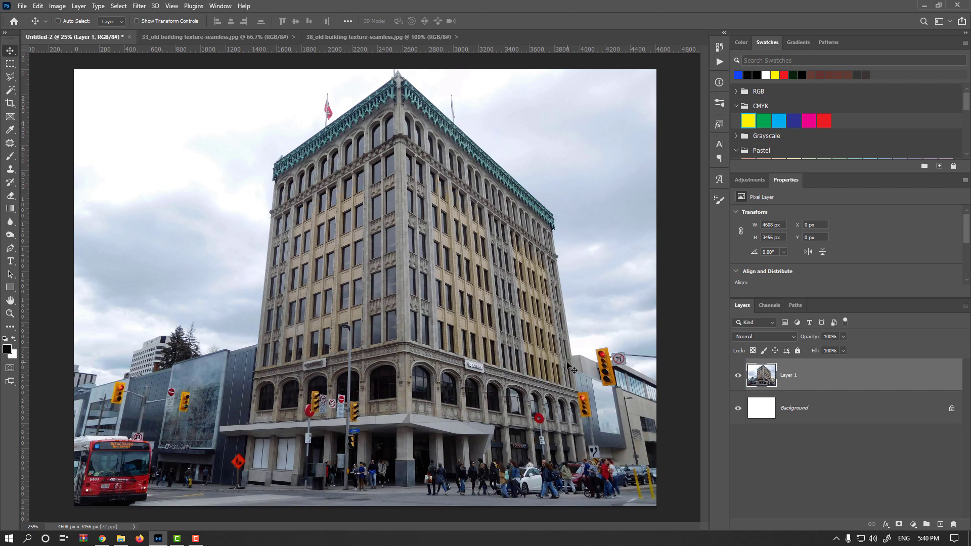
# - Look at the Vanishing Point perspective editor and leave it without changes
pyautogui.click(139, 6)
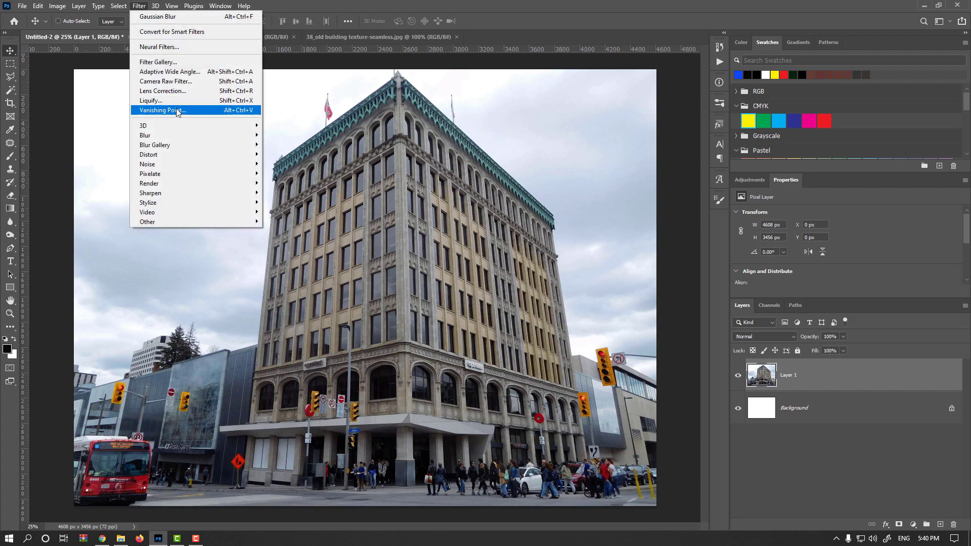
pyautogui.click(163, 110)
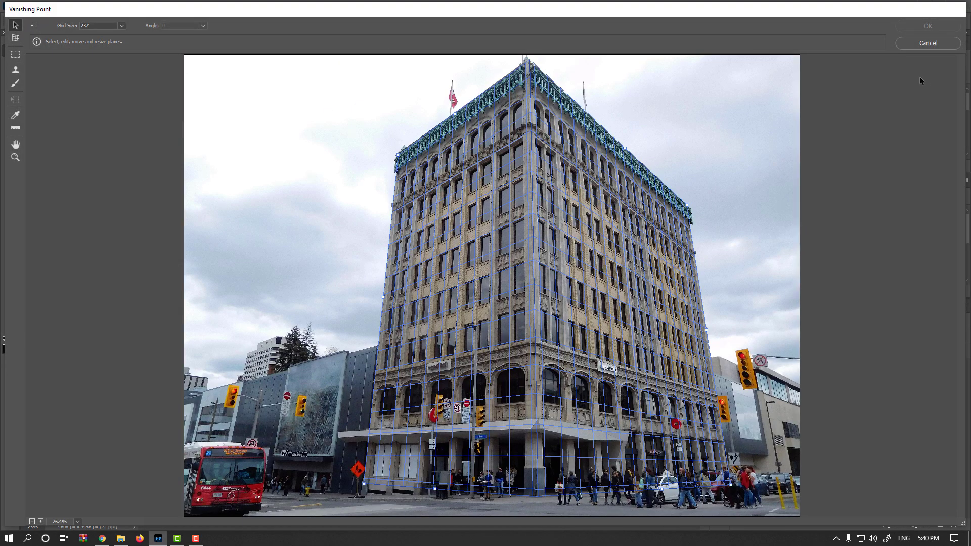
pyautogui.moveTo(529, 303)
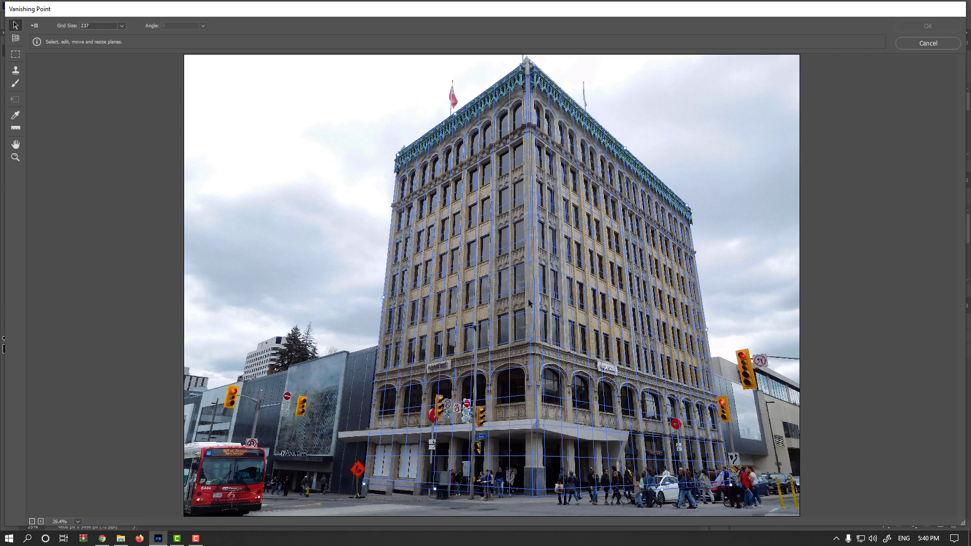
pyautogui.click(927, 26)
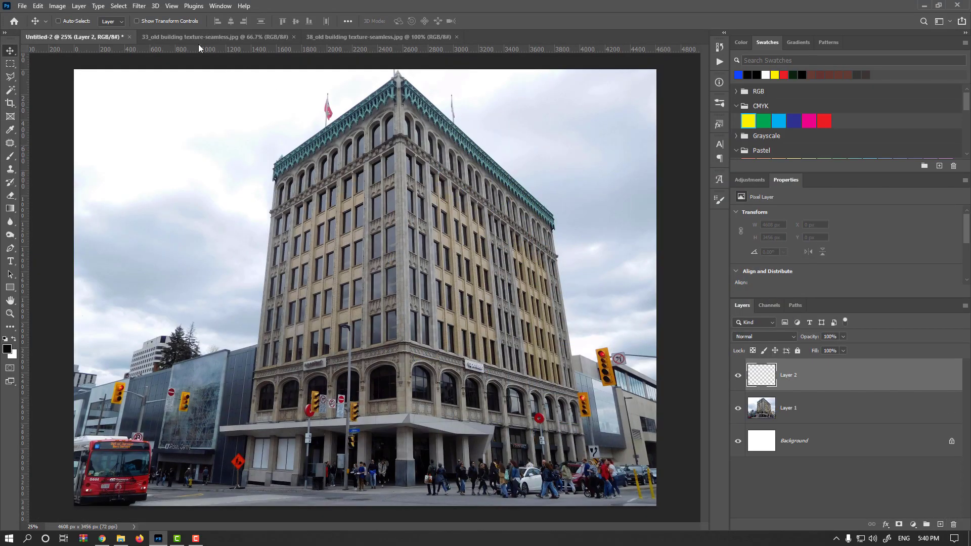
# - Render the building's perspective grid onto the new top layer with Render Grids to Photoshop enabled
pyautogui.click(139, 6)
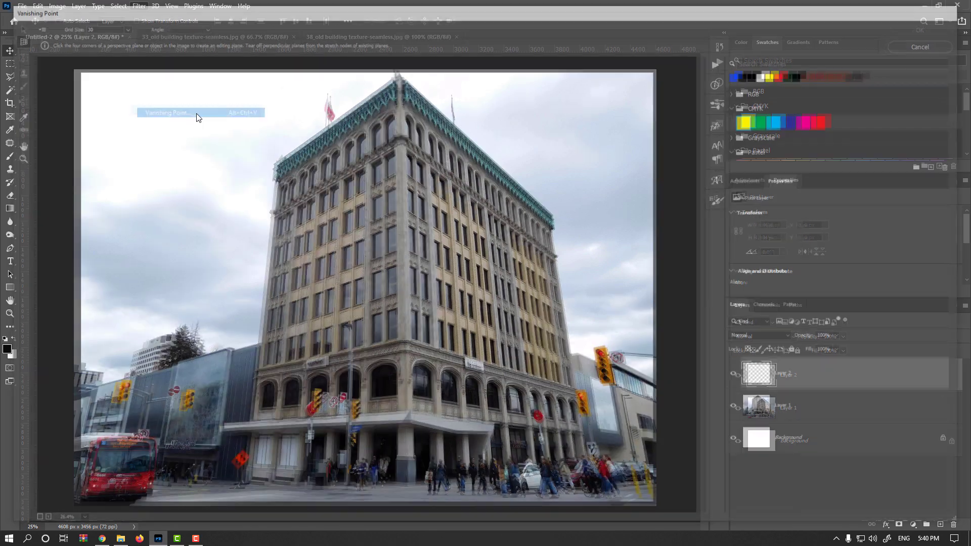
pyautogui.click(37, 29)
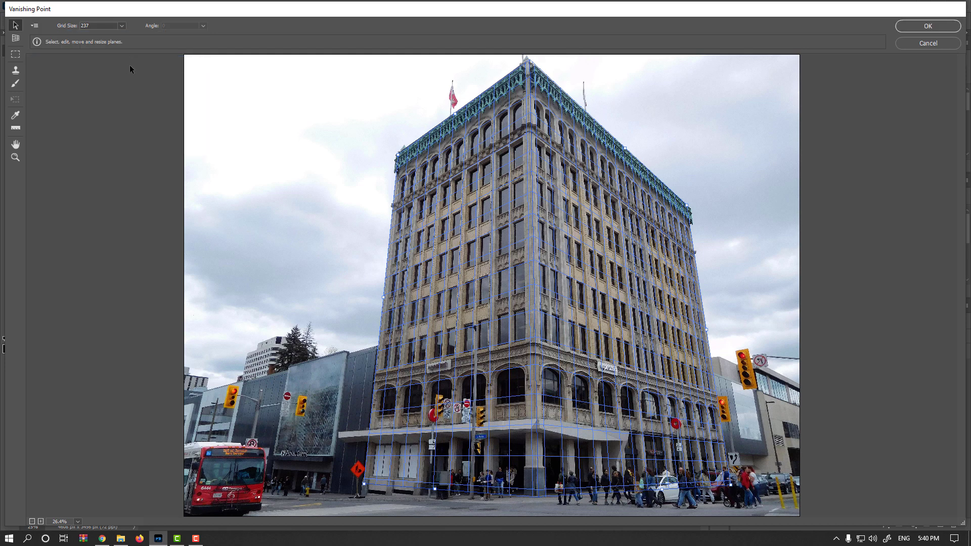
pyautogui.click(927, 26)
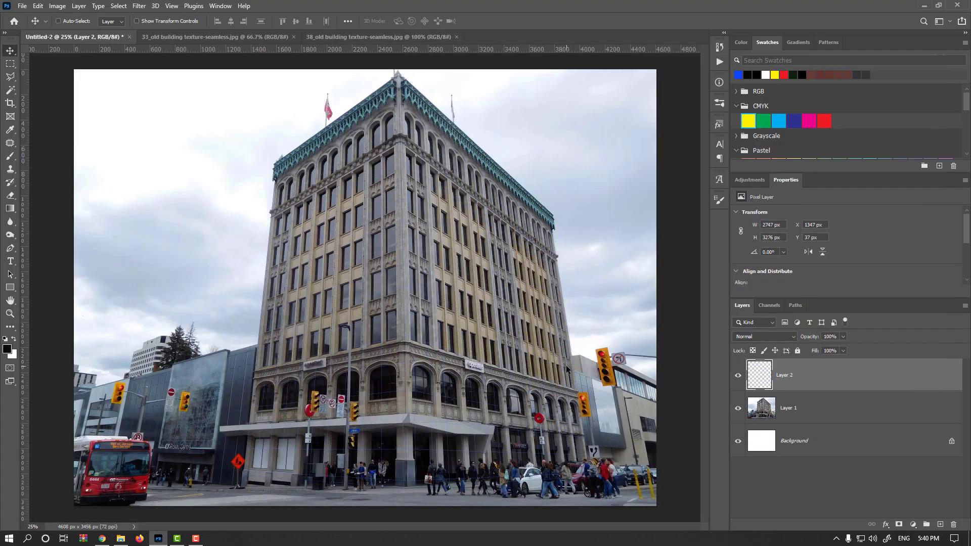
pyautogui.moveTo(502, 343)
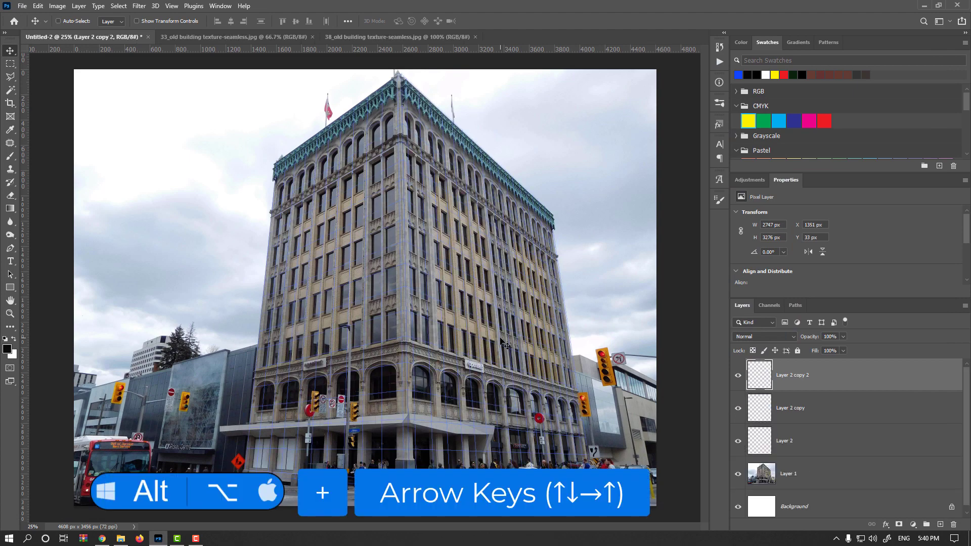
# - Stack offset copies of the grid layer and merge them into one bolder grid layer
pyautogui.press('alt+Left')
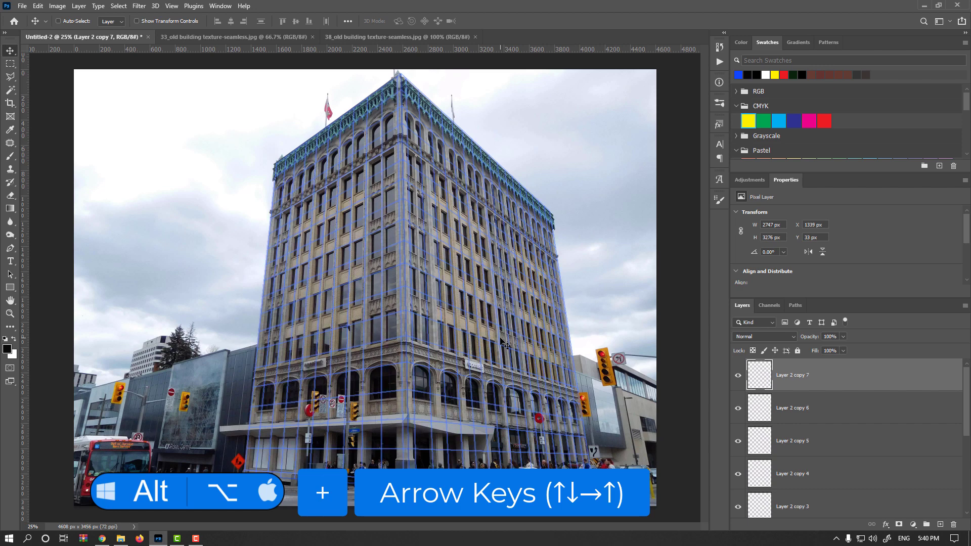
pyautogui.press('ctrl+e')
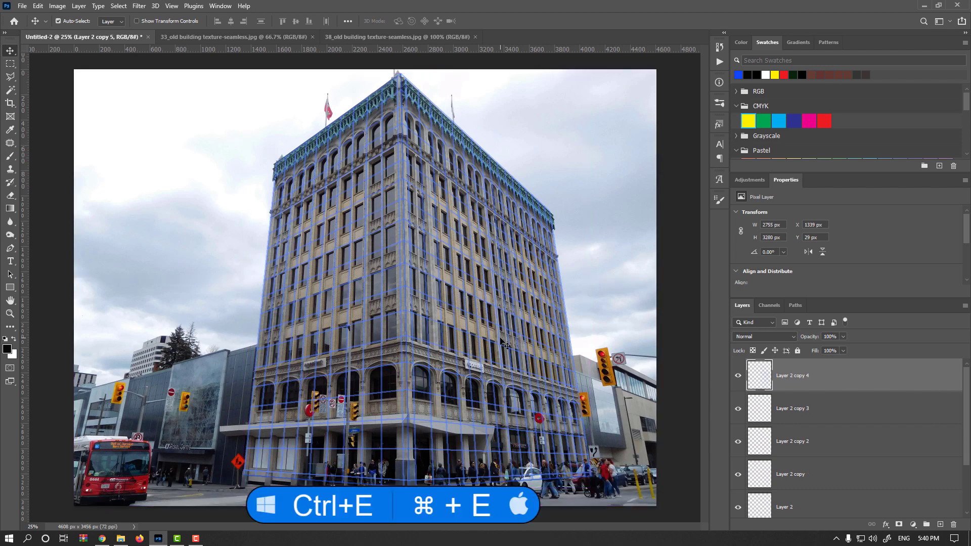
pyautogui.press('ctrl+e')
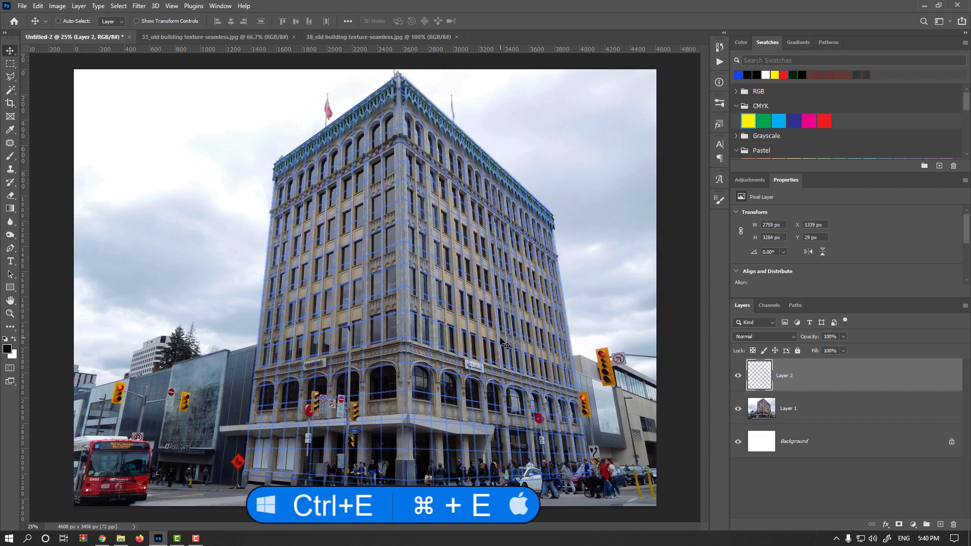
pyautogui.press('ctrl+e')
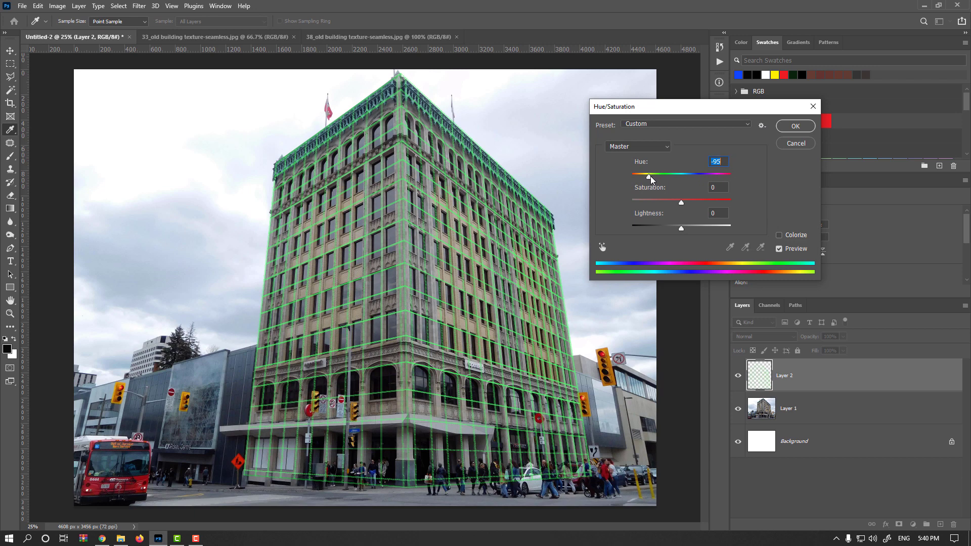
pyautogui.moveTo(450, 241)
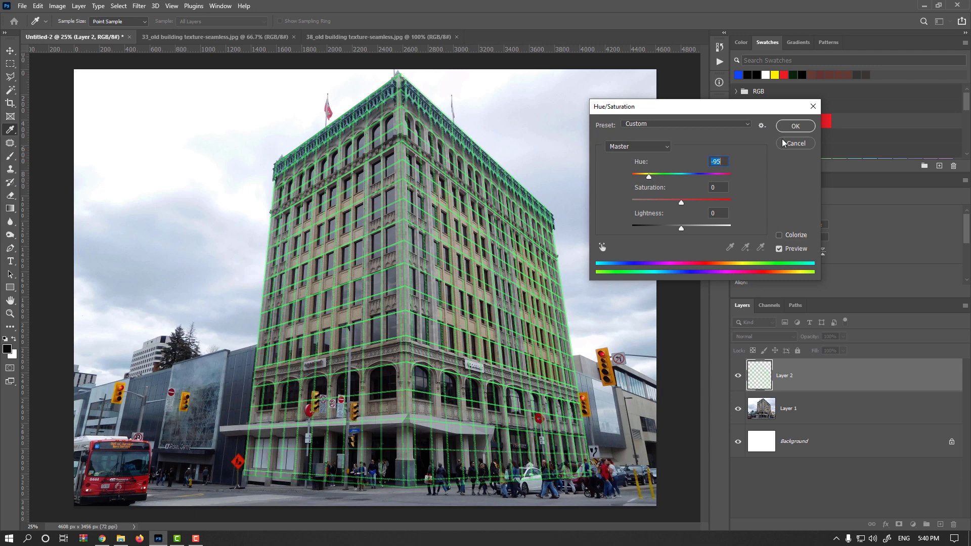
# - Apply the Hue -95 Hue/Saturation change turning the grid lines green
pyautogui.click(217, 36)
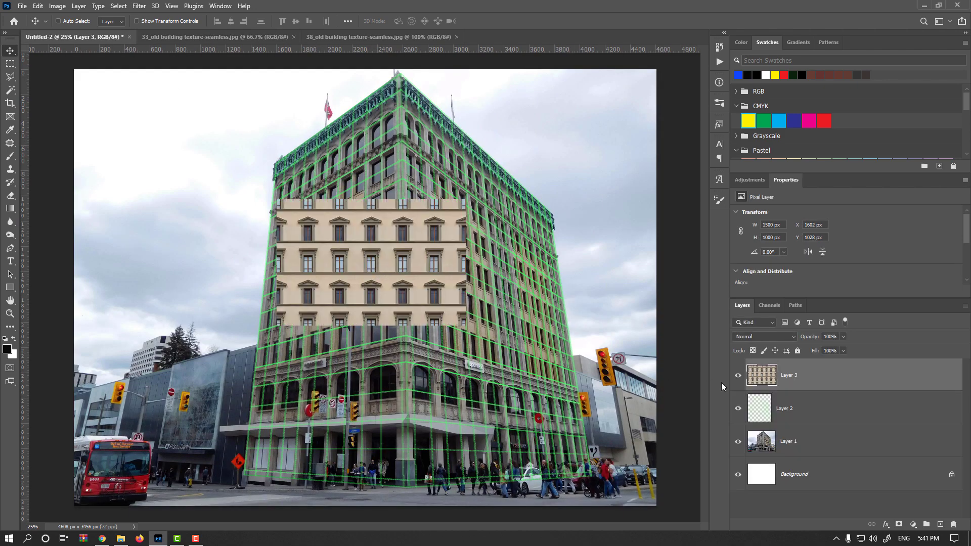
# - Convert the texture layer to a smart object and Alt-drag a duplicate tile of it
pyautogui.rightClick(788, 374)
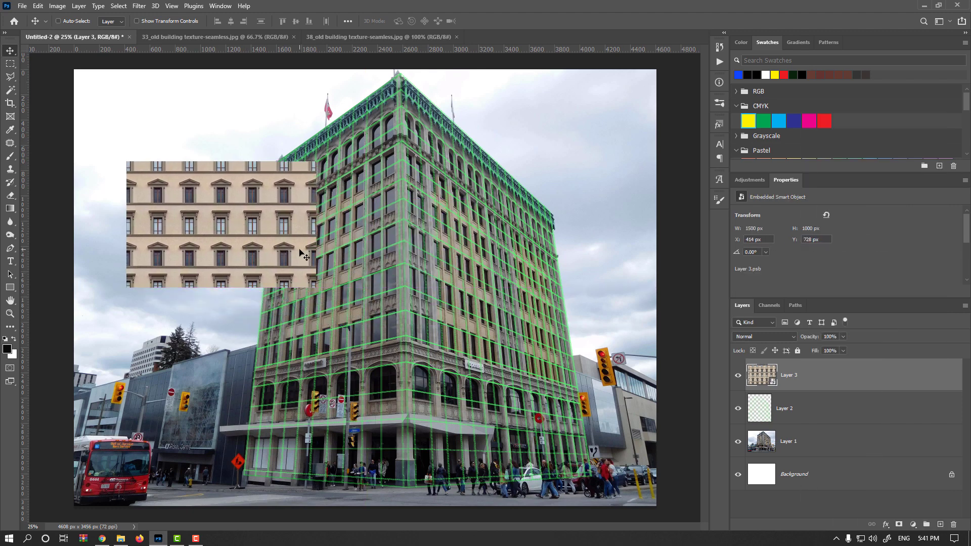
pyautogui.press('alt')
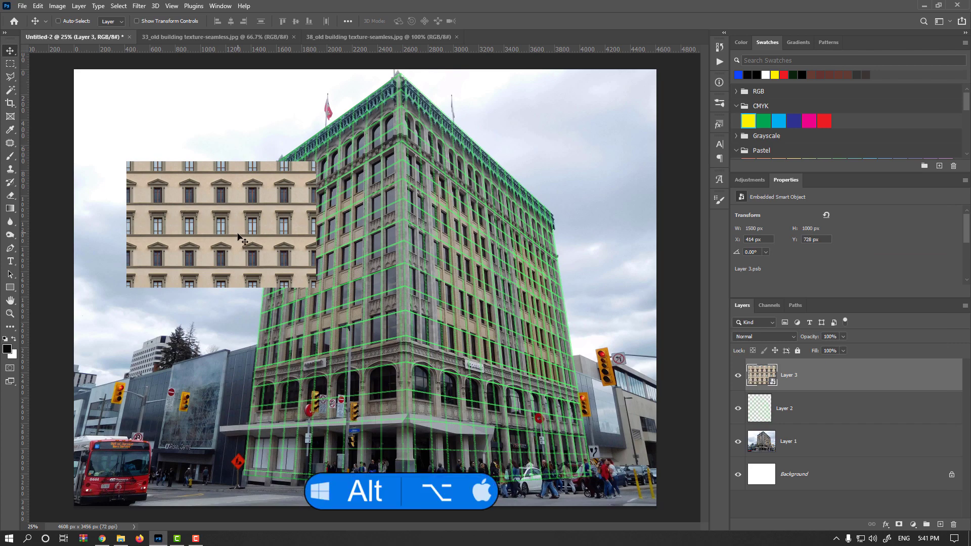
pyautogui.moveTo(208, 251)
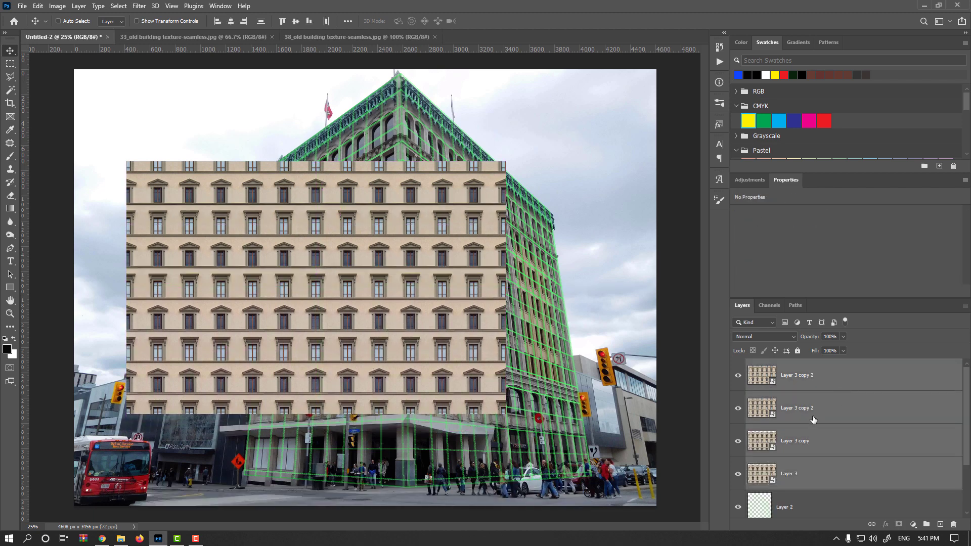
pyautogui.moveTo(818, 460)
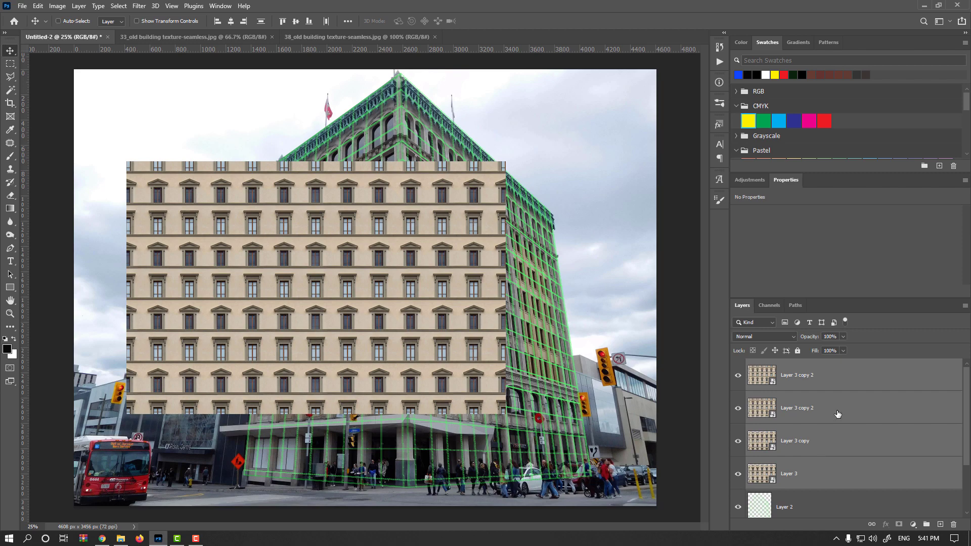
# - Combine the texture tiles into one smart object at 68% opacity over the right facade
pyautogui.rightClick(797, 407)
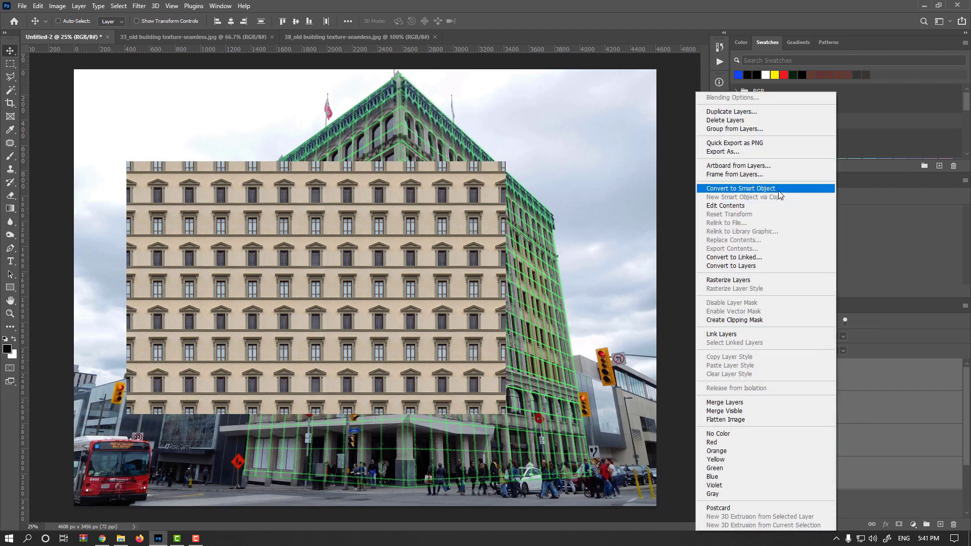
pyautogui.click(741, 188)
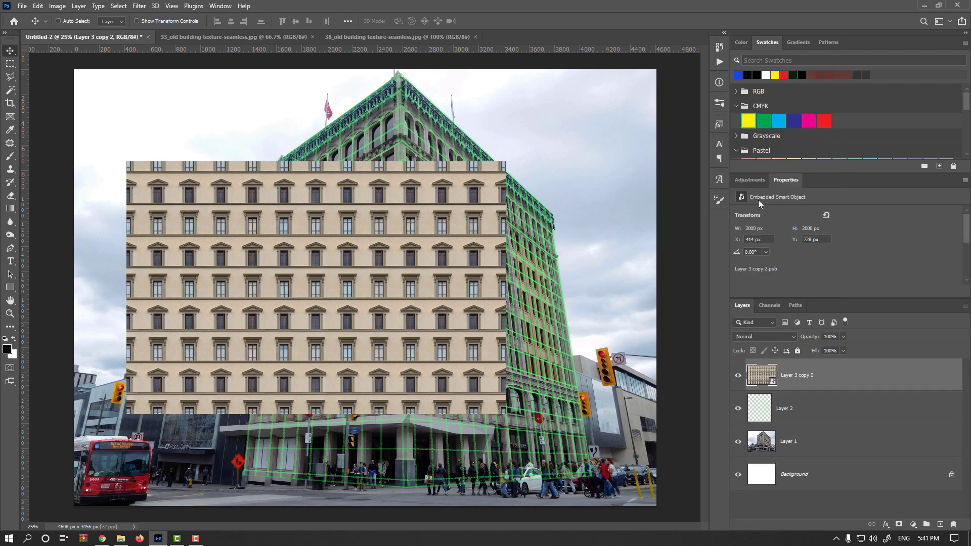
pyautogui.moveTo(795, 346)
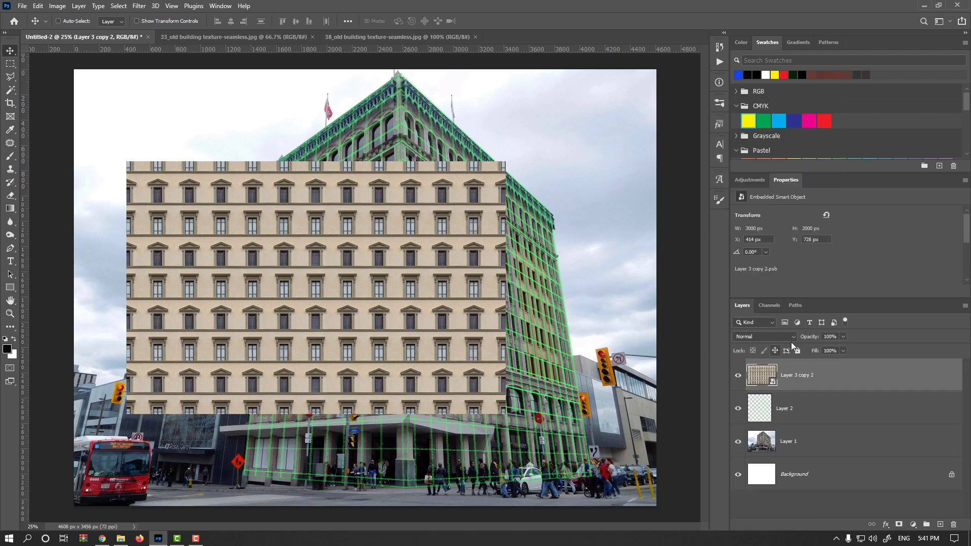
pyautogui.click(829, 336)
pyautogui.write('68')
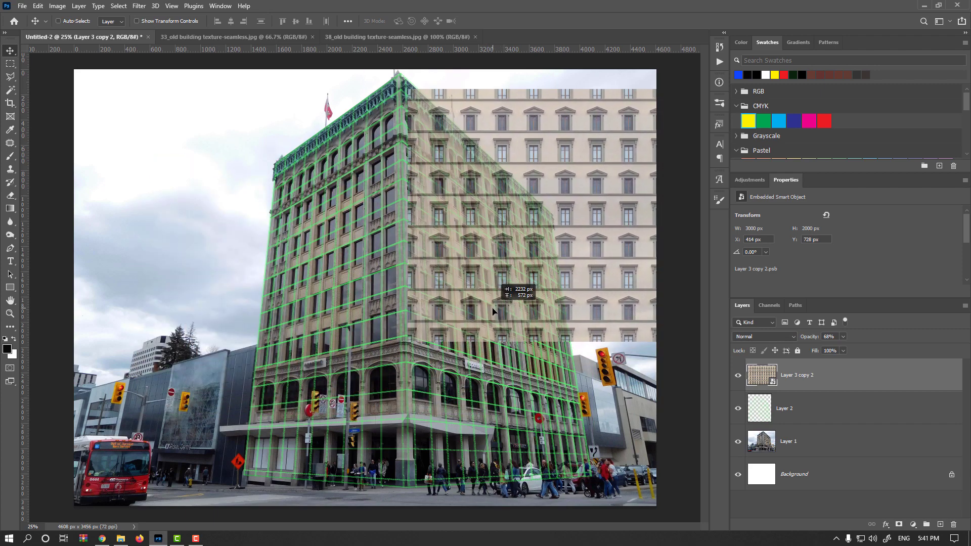
# - Distort the texture with Free Transform to match the right facade grid and commit it at 100% opacity
pyautogui.press('ctrl+t')
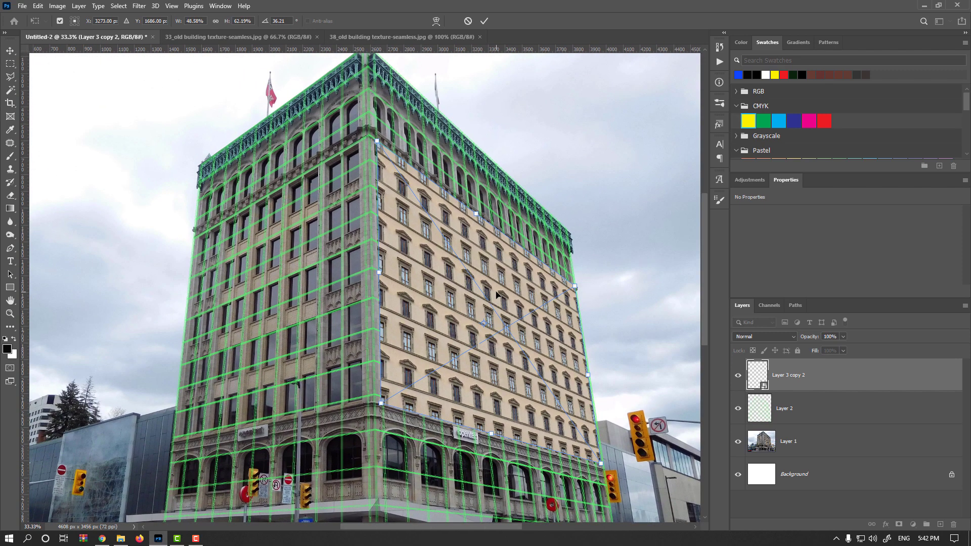
pyautogui.moveTo(475, 210)
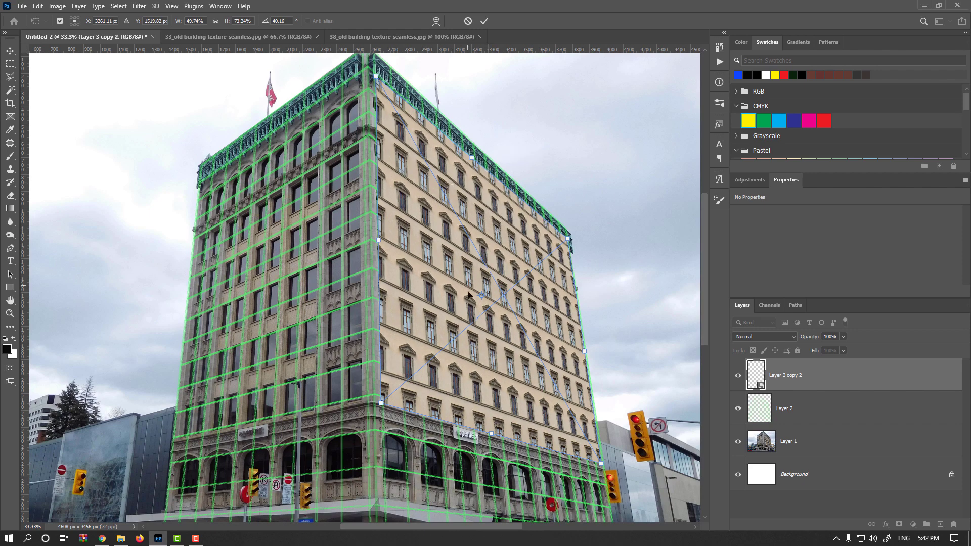
pyautogui.click(485, 22)
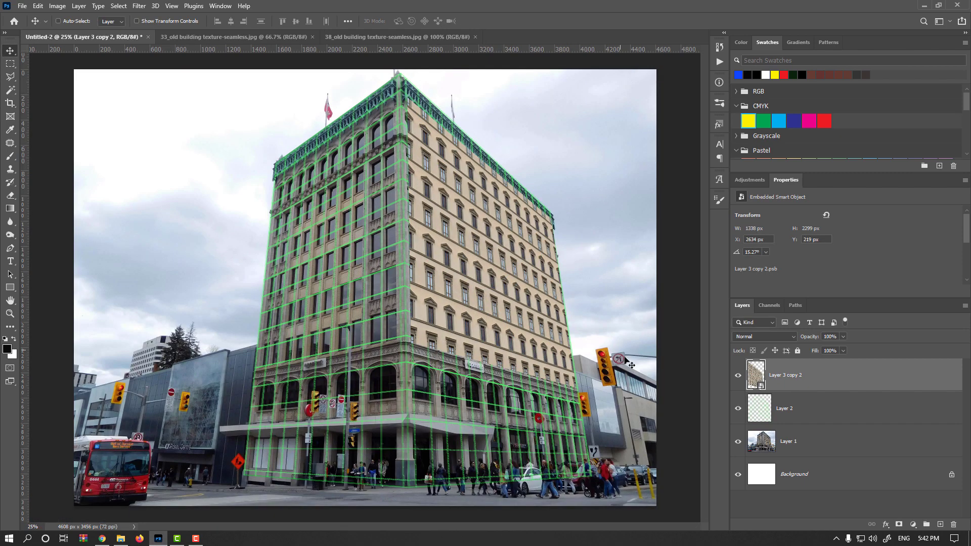
pyautogui.moveTo(525, 304)
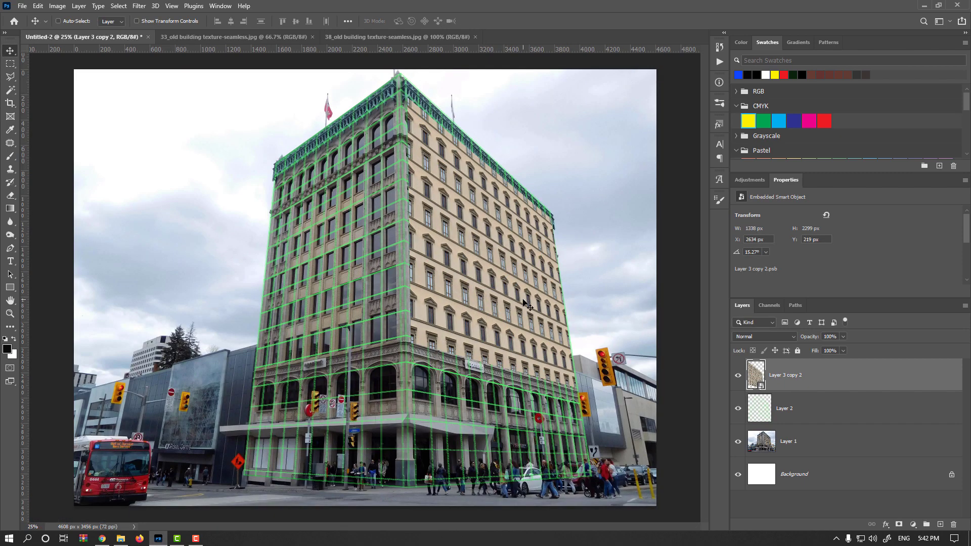
pyautogui.moveTo(489, 240)
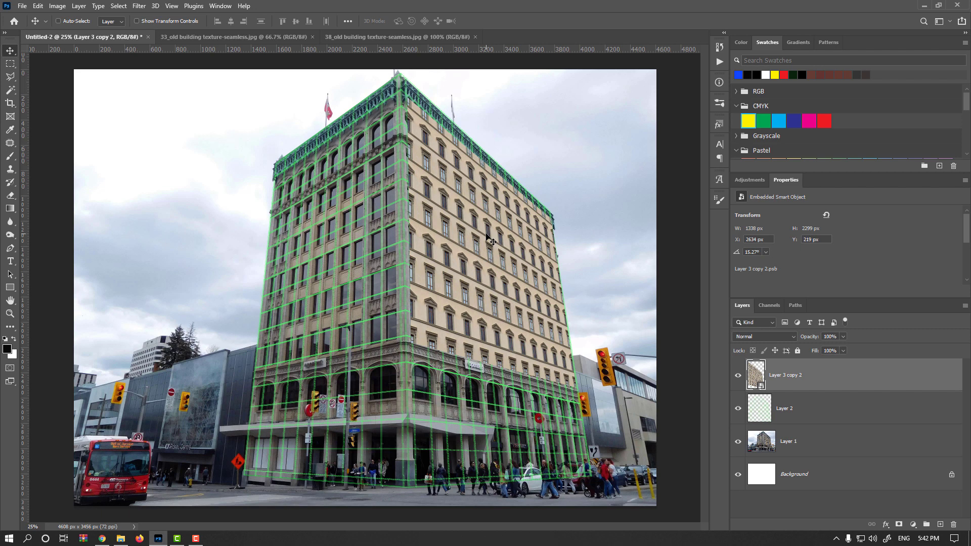
pyautogui.moveTo(488, 293)
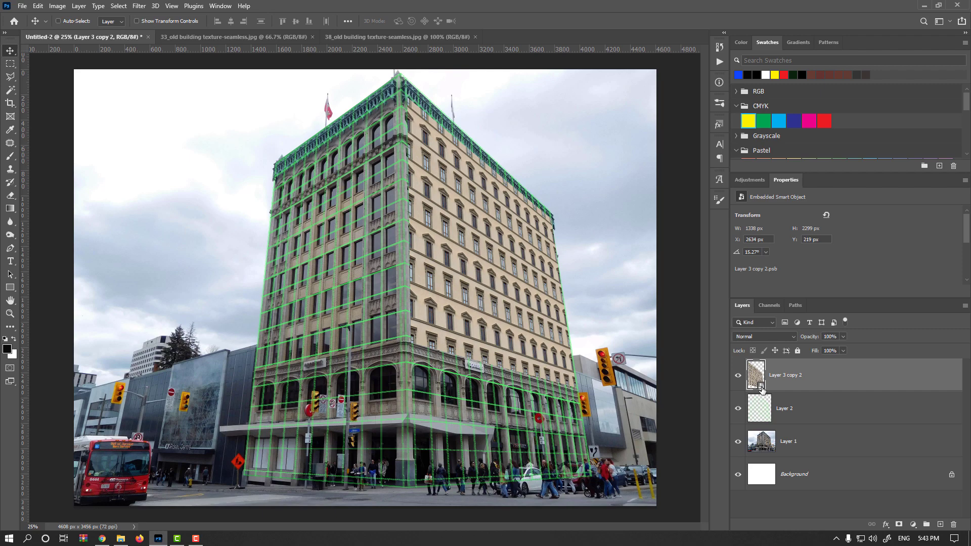
# - Inside the texture smart object, start a red horizontal text line reading Lorem Ipsum
pyautogui.doubleClick(756, 374)
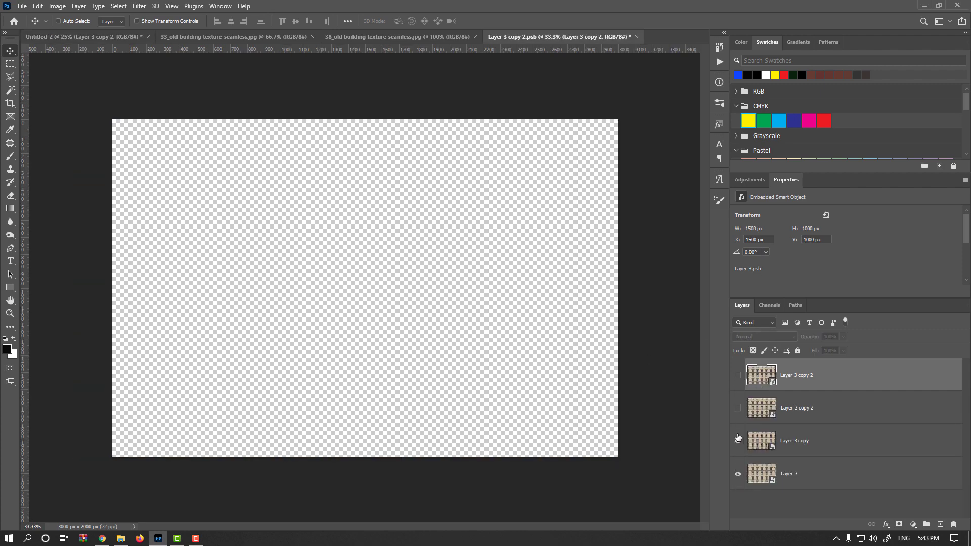
pyautogui.click(737, 374)
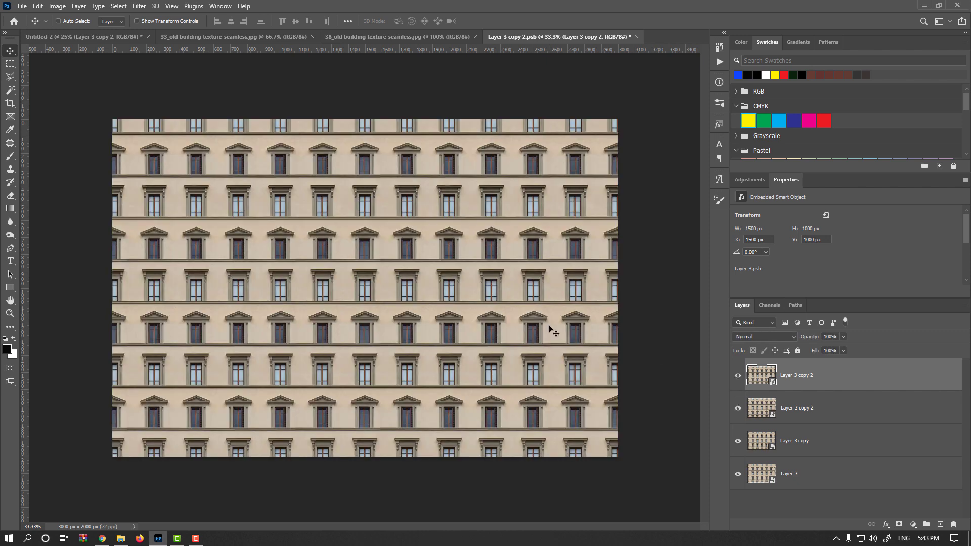
pyautogui.moveTo(29, 268)
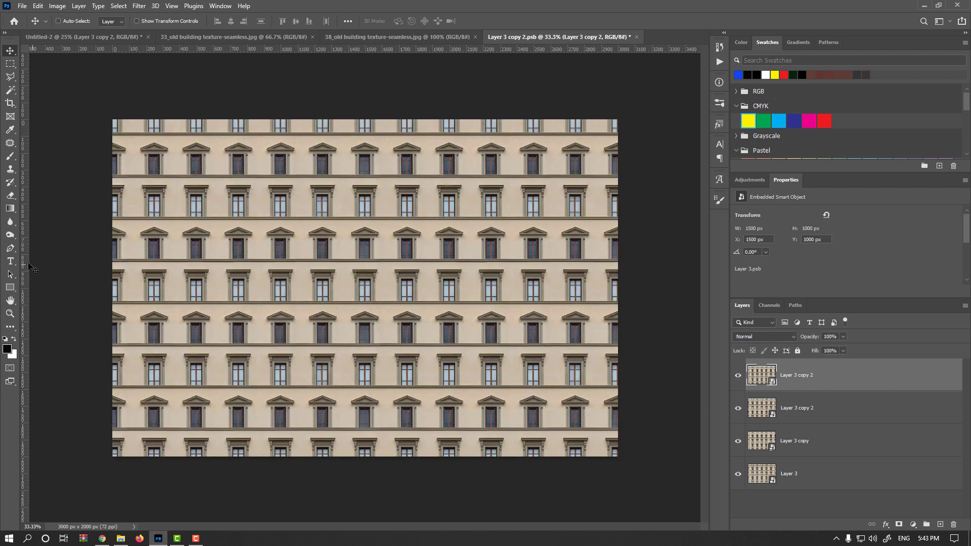
pyautogui.click(10, 261)
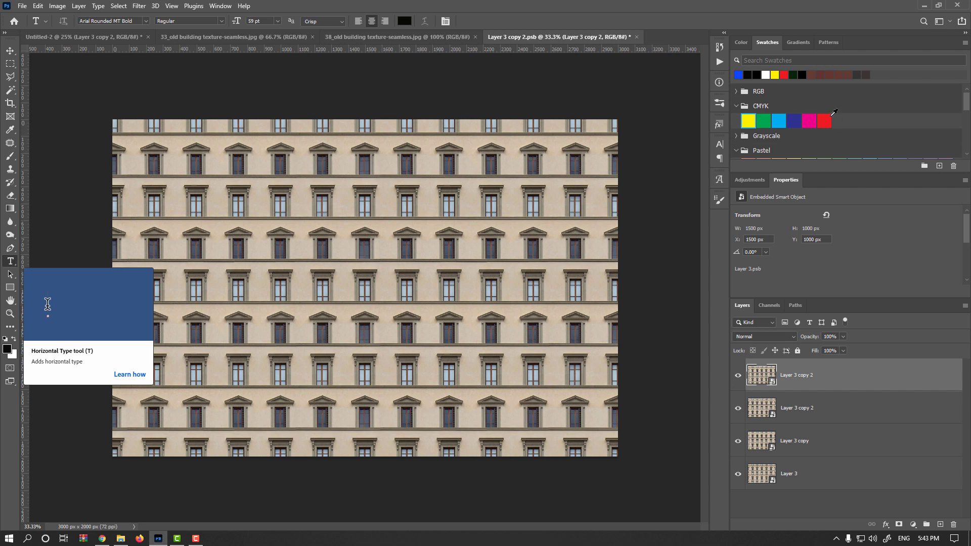
pyautogui.click(825, 120)
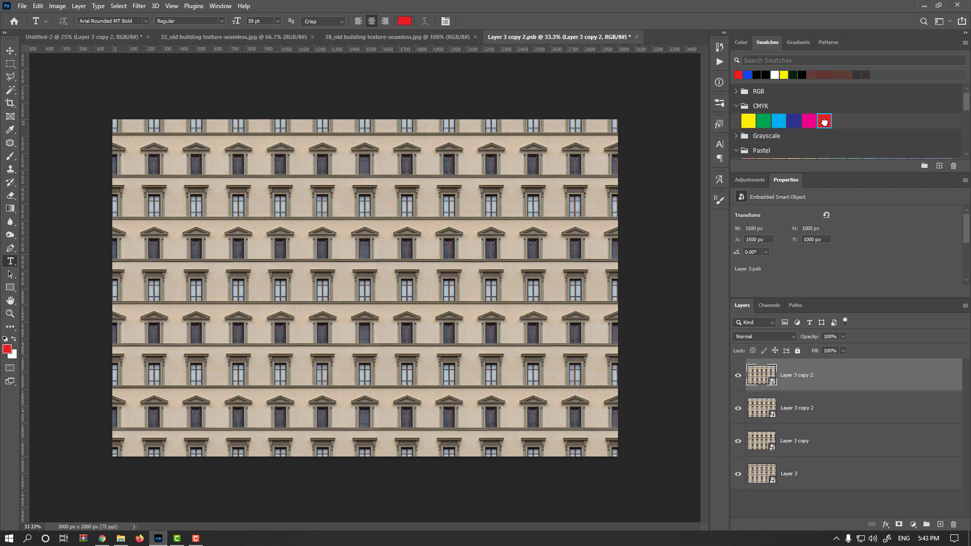
pyautogui.click(300, 300)
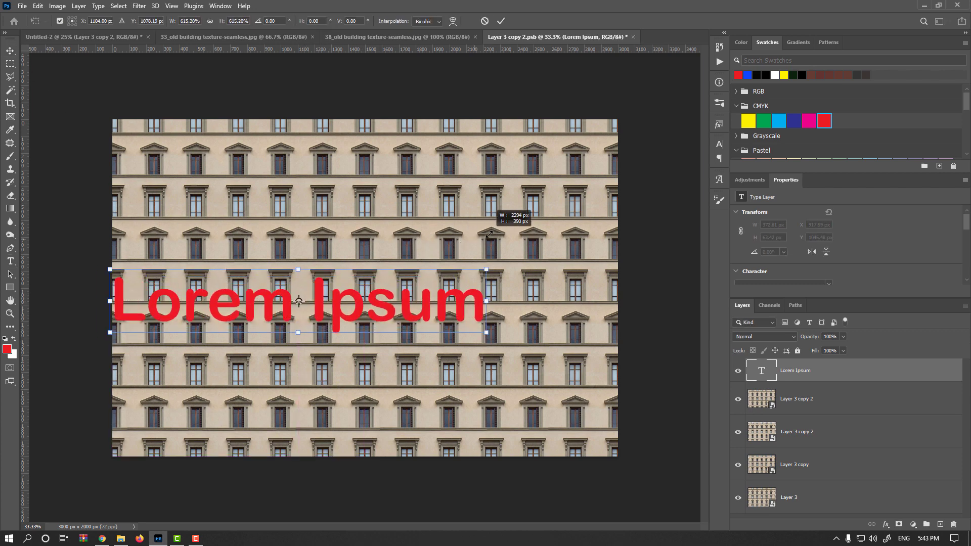
# - Commit the enlarged Lorem Ipsum text centred over the tiles and save the smart object contents
pyautogui.click(501, 20)
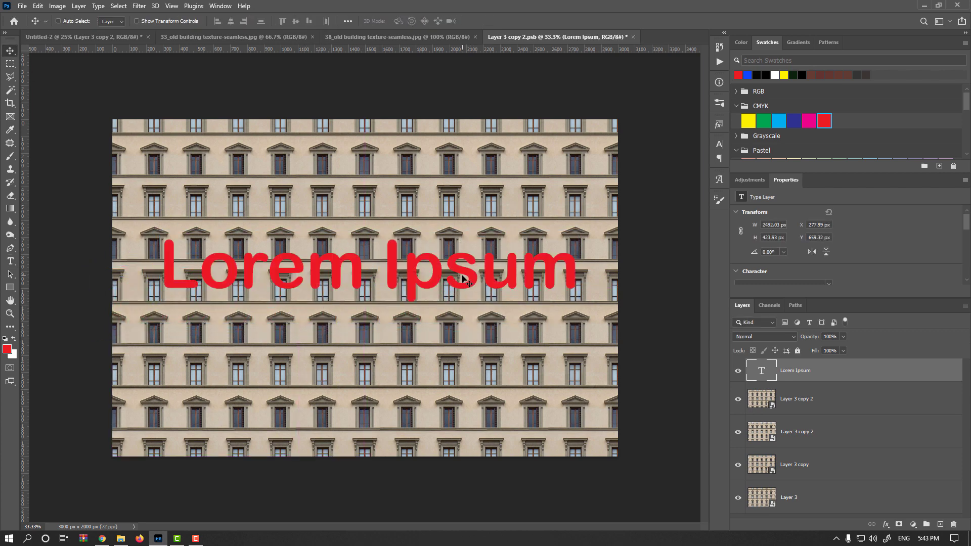
pyautogui.press('ctrl+s')
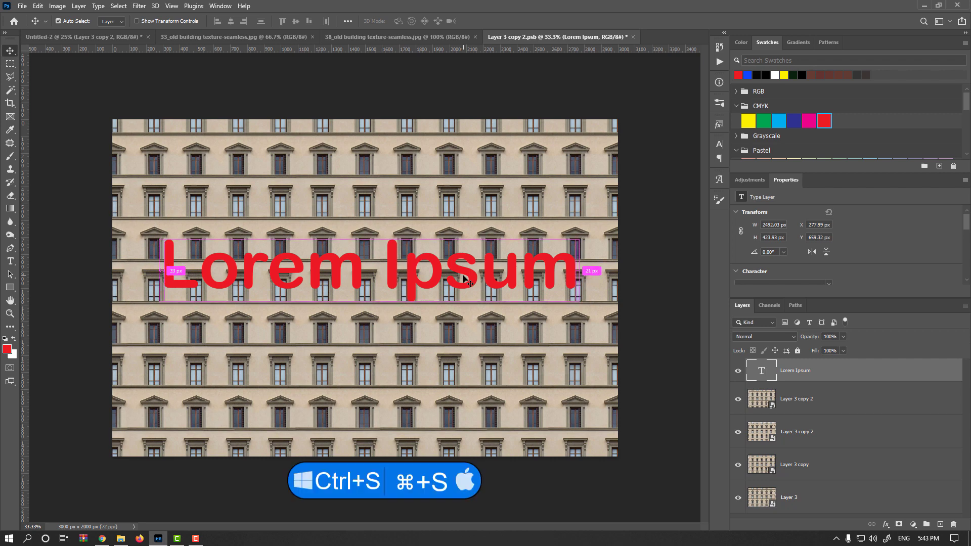
pyautogui.press('ctrl+s')
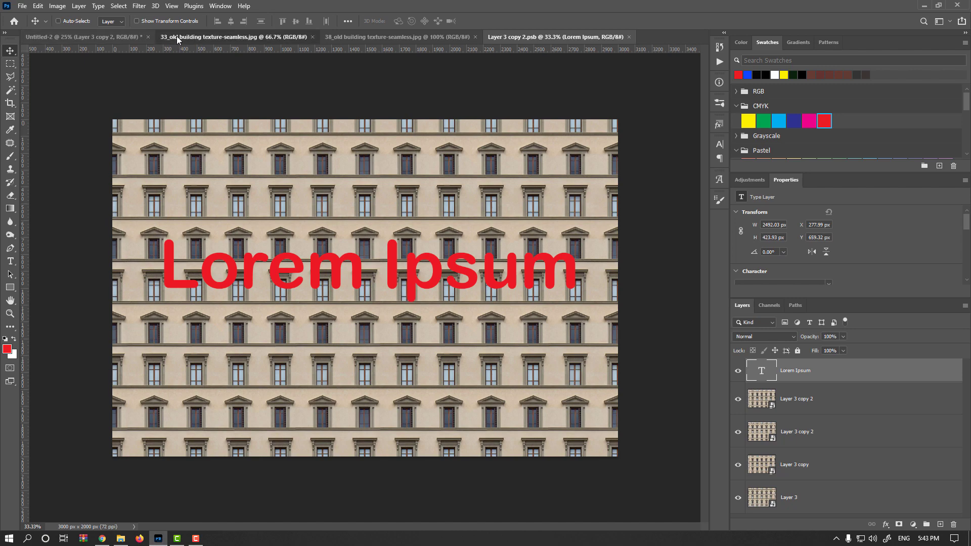
# - Return to the Untitled-2 building photo showing Lorem Ipsum warped on the right facade
pyautogui.click(81, 36)
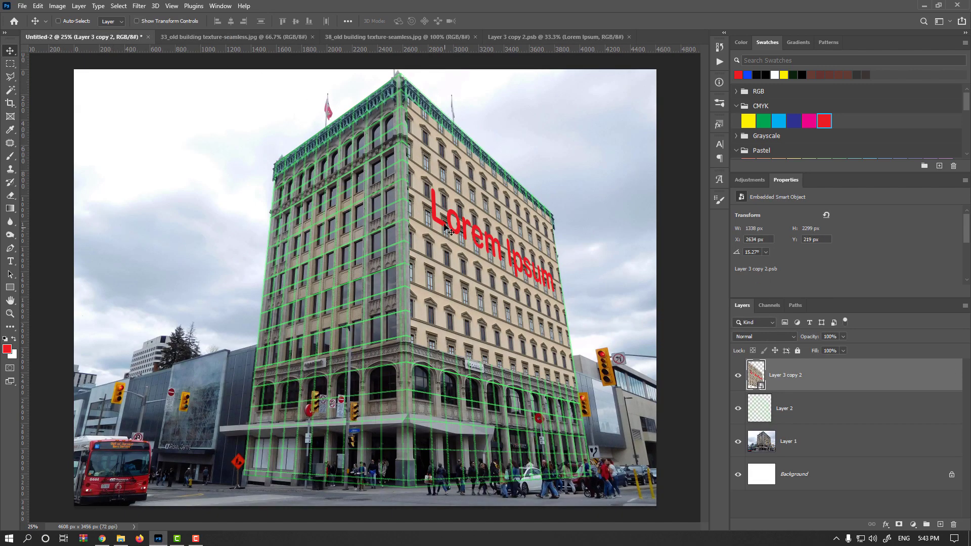
pyautogui.moveTo(548, 266)
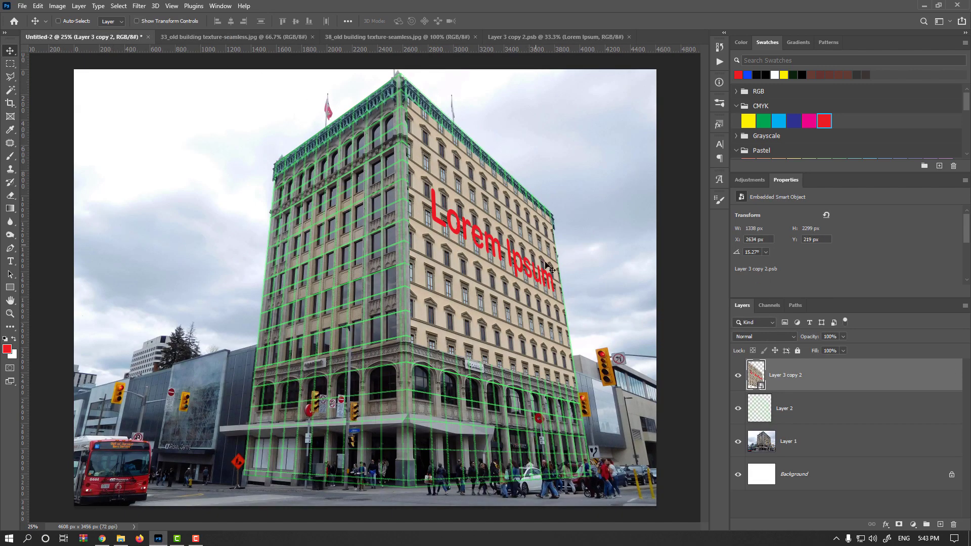
pyautogui.moveTo(523, 272)
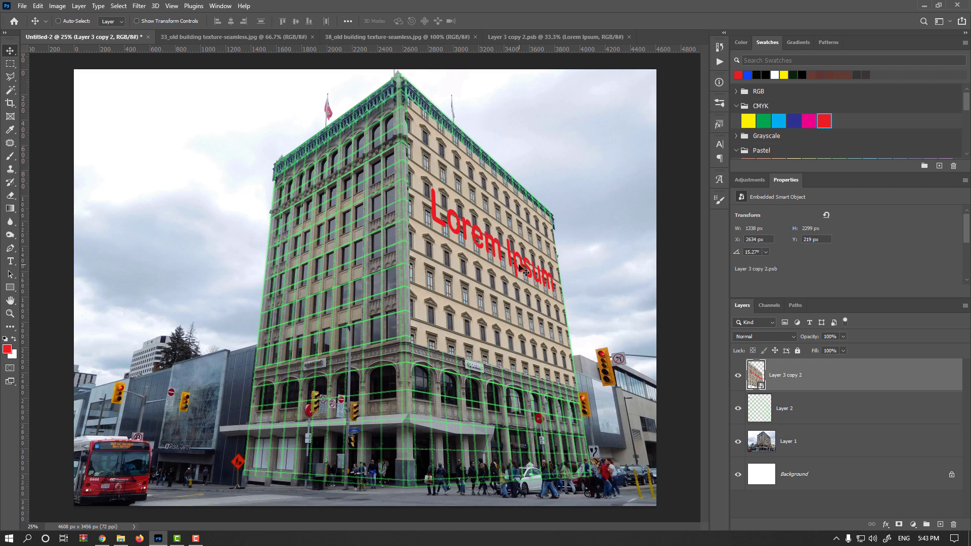
pyautogui.moveTo(590, 128)
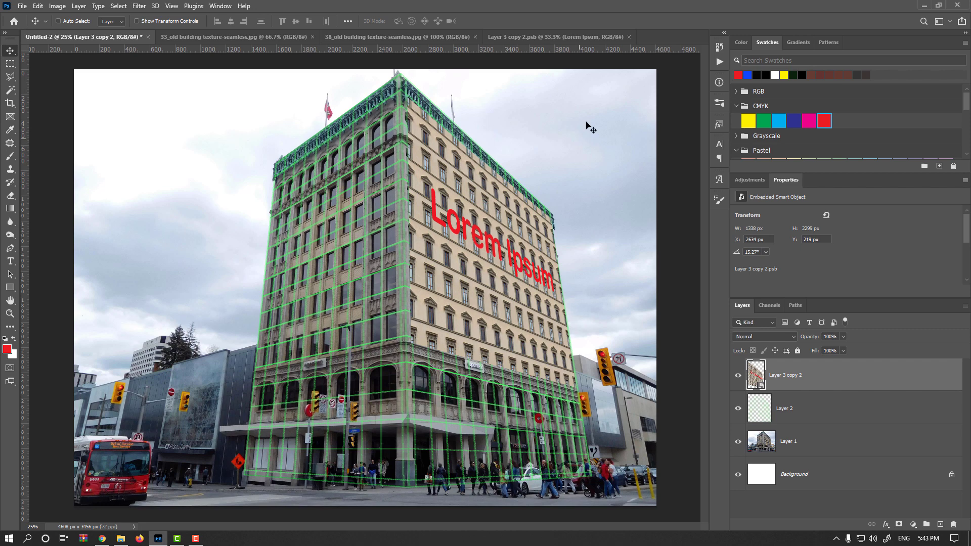
# - Copy the white balcony window texture, close the .psb contents document and return to Untitled-2
pyautogui.click(397, 37)
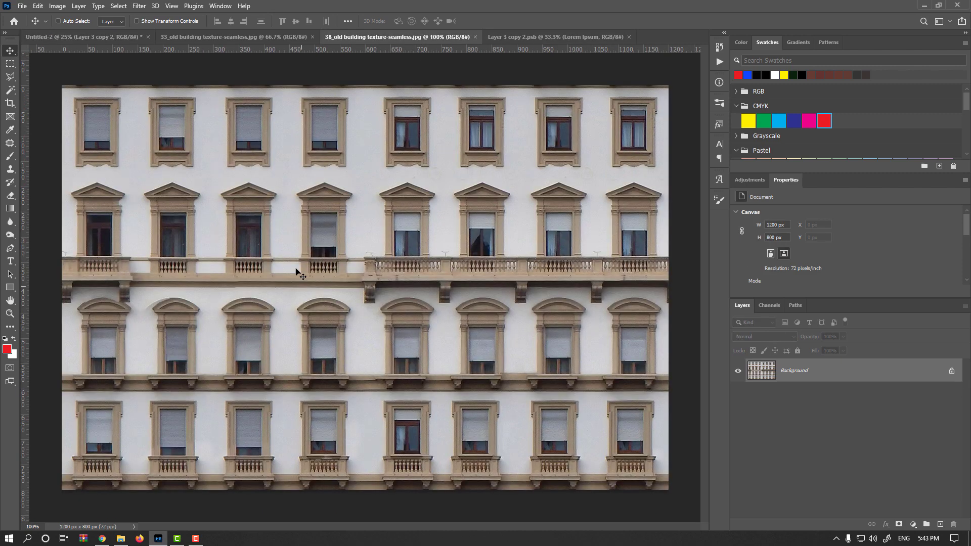
pyautogui.moveTo(470, 304)
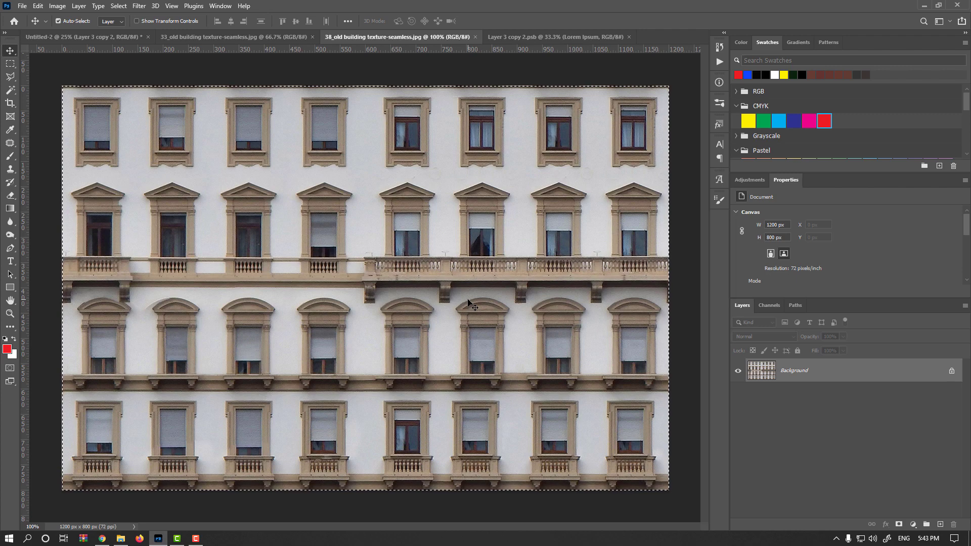
pyautogui.moveTo(547, 40)
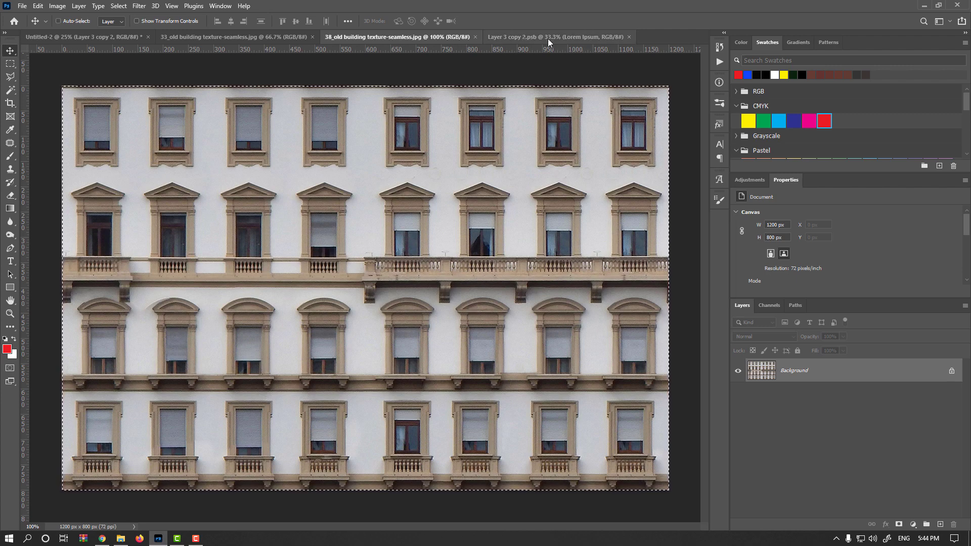
pyautogui.click(554, 37)
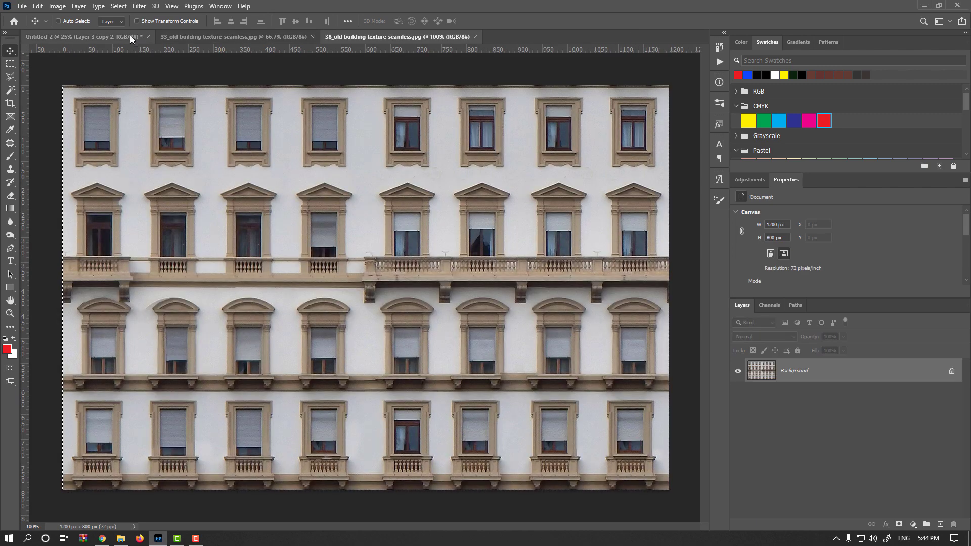
pyautogui.click(81, 36)
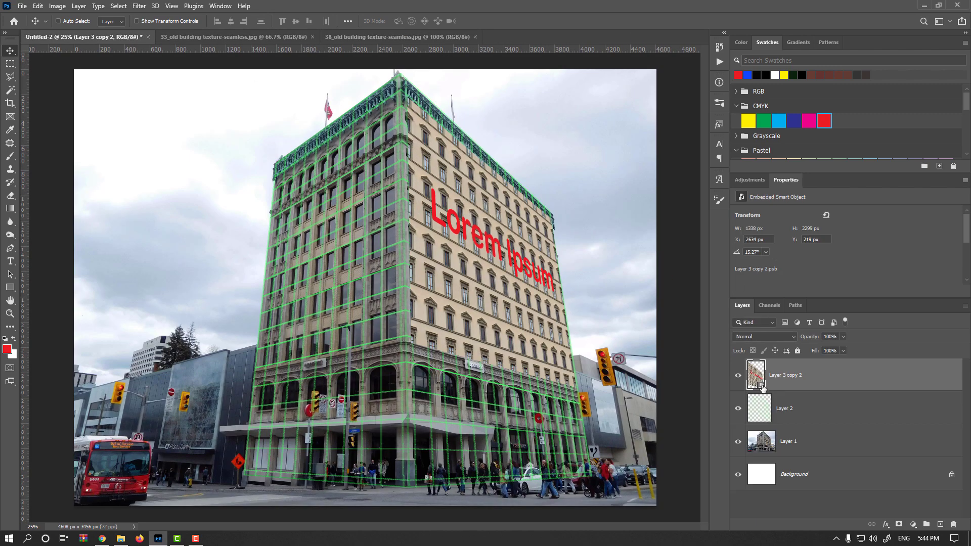
# - Fill the smart object contents with tiled white balcony window texture replacing the old layers, and save
pyautogui.doubleClick(757, 374)
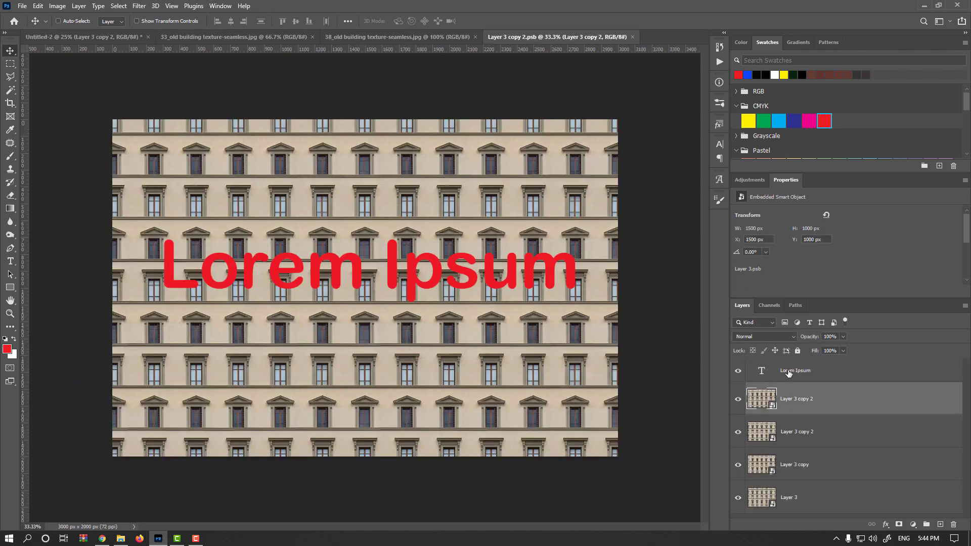
pyautogui.click(737, 370)
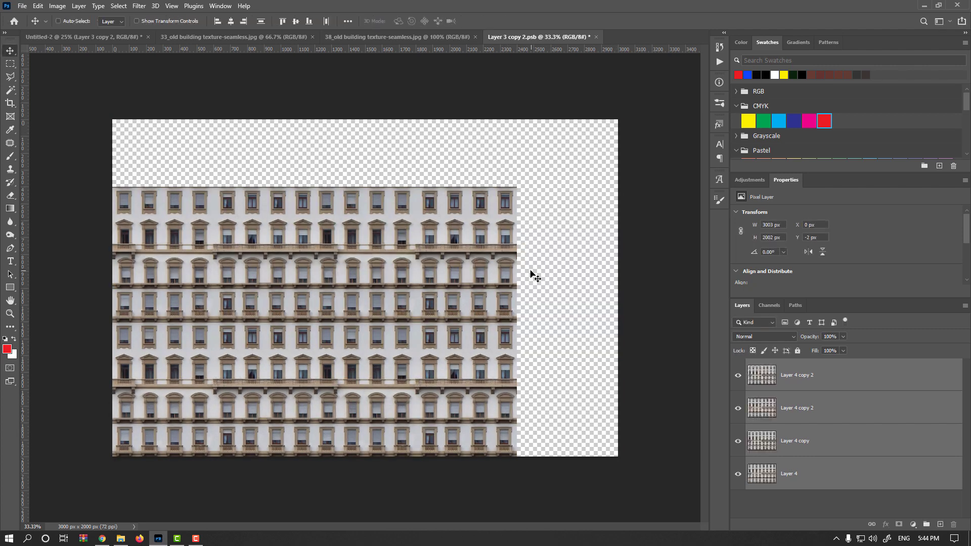
pyautogui.press('ctrl+s')
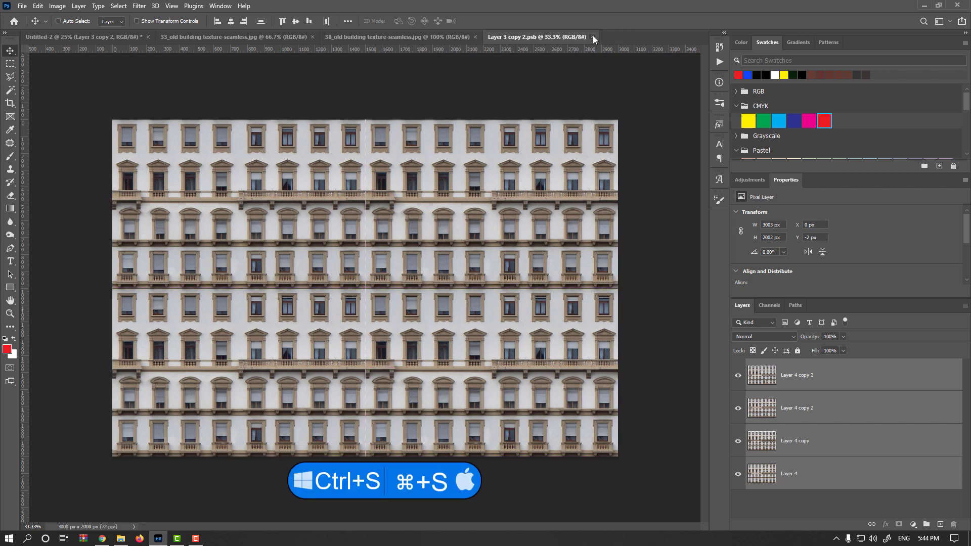
# - Close the .psb smart object so the white balcony windows appear on the right facade
pyautogui.click(593, 36)
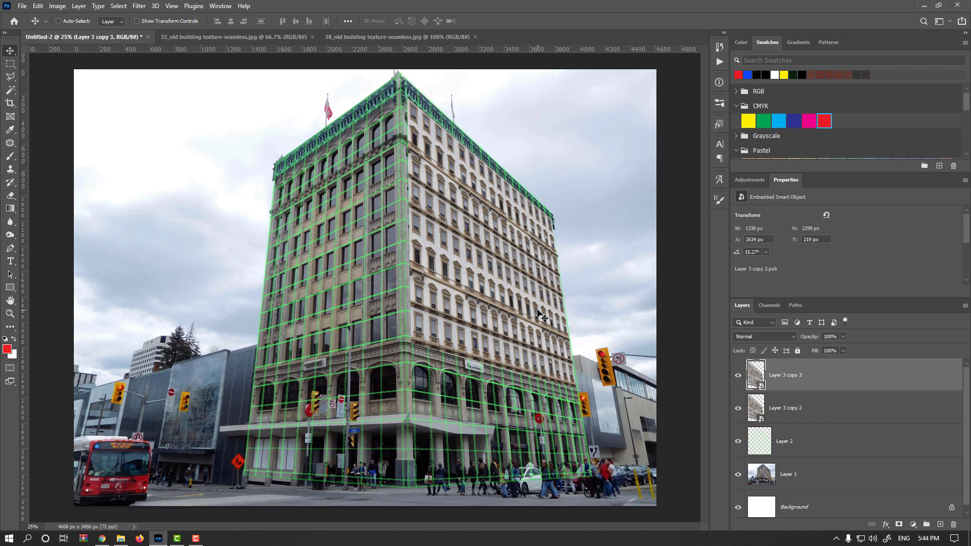
# - Reset Transform on Layer 3 copy 3 so the white texture sits flat as a rectangle
pyautogui.rightClick(785, 374)
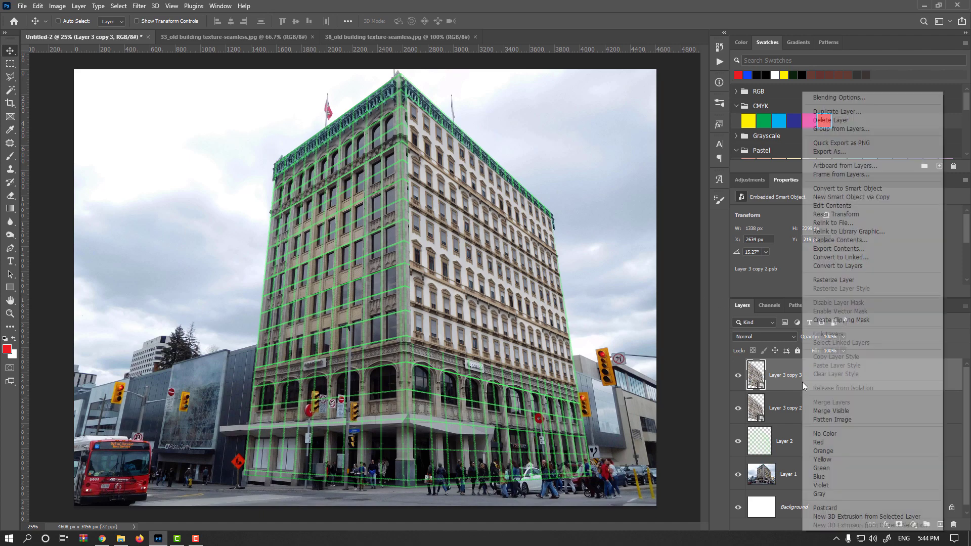
pyautogui.moveTo(837, 214)
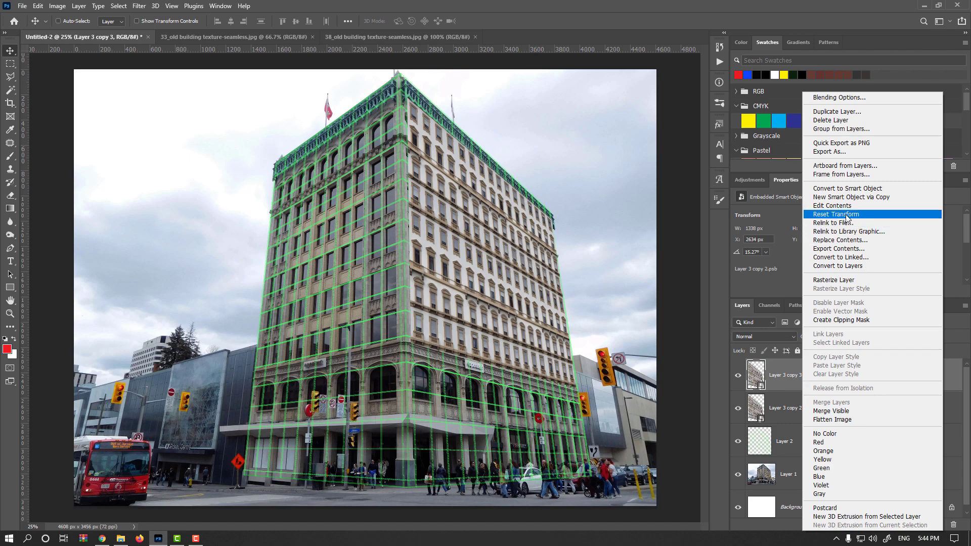
pyautogui.moveTo(863, 218)
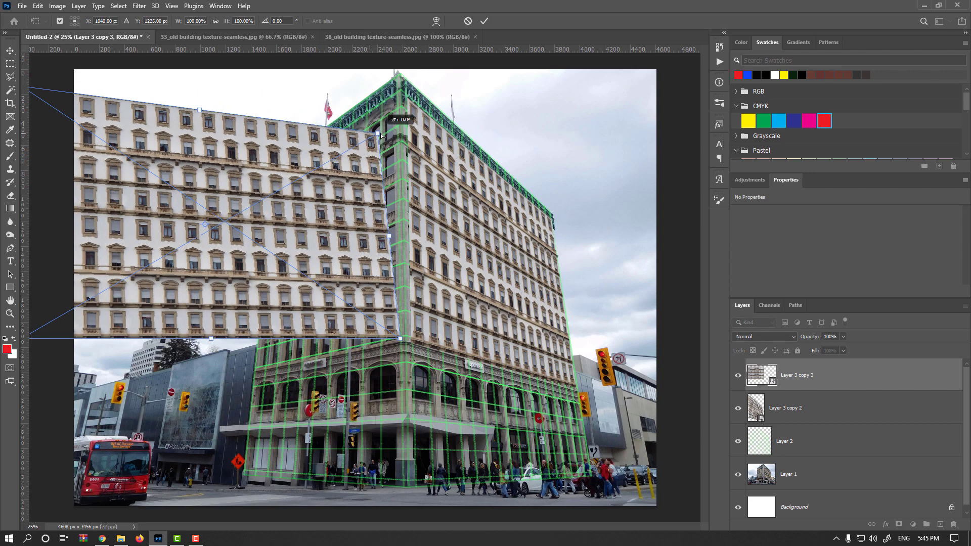
# - Stretch the flat white window texture to cover the building's left facade and commit it
pyautogui.moveTo(378, 134); pyautogui.dragTo(395, 91)
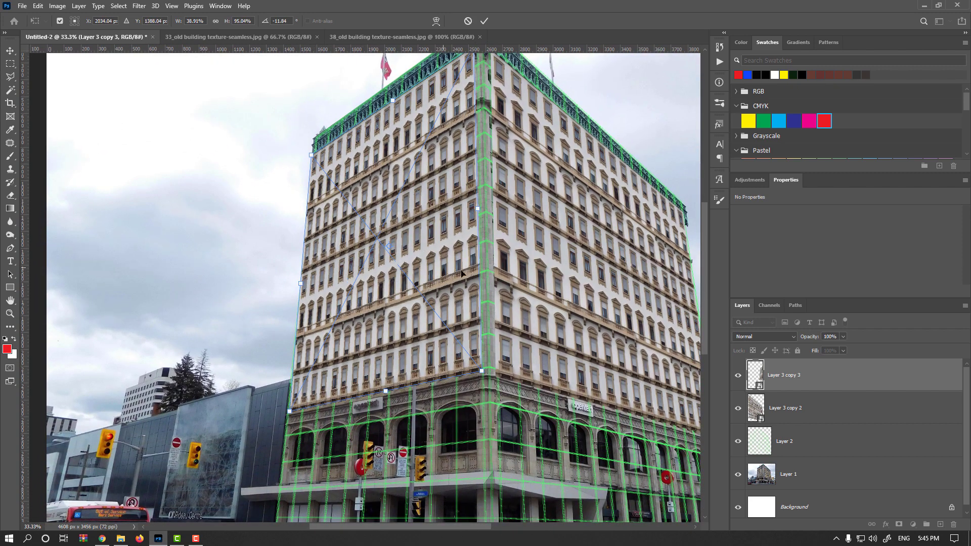
pyautogui.moveTo(299, 165)
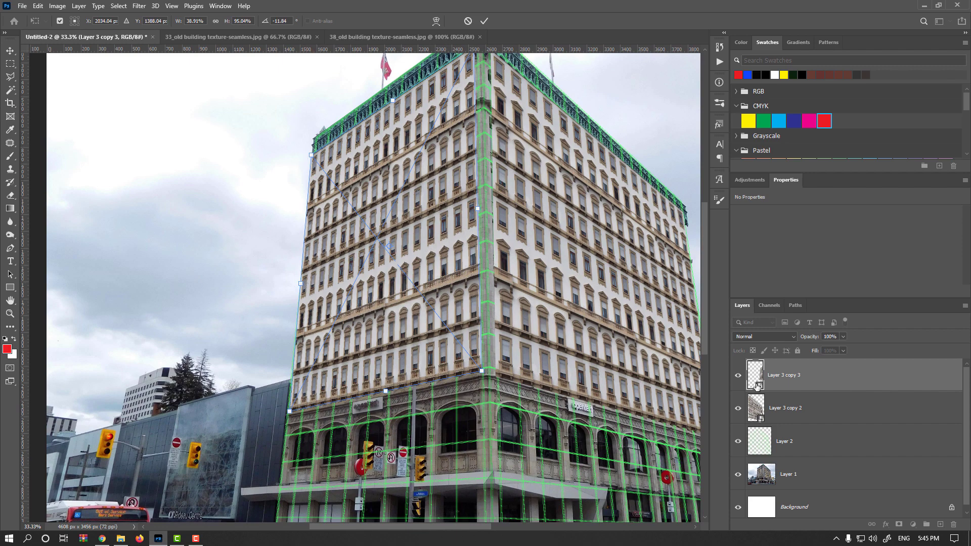
pyautogui.moveTo(763, 388)
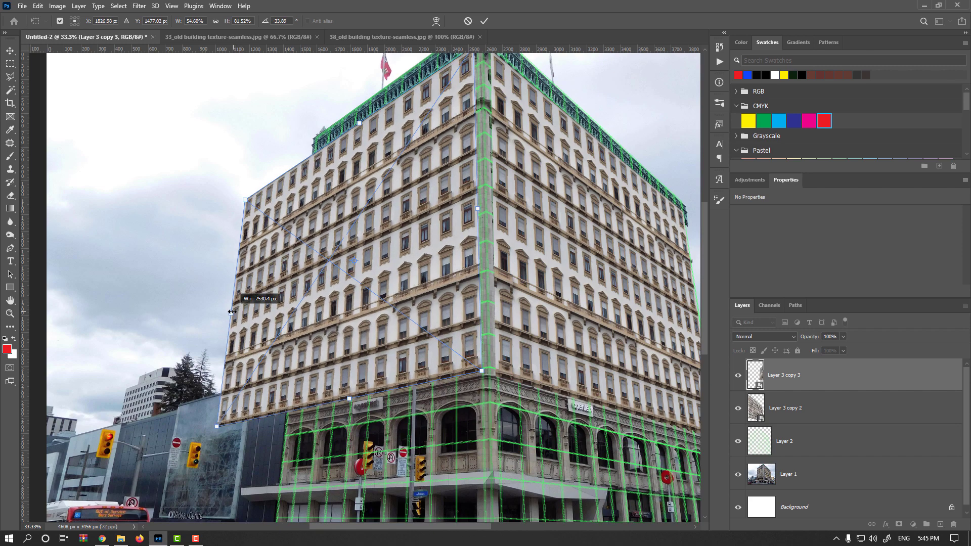
pyautogui.click(485, 20)
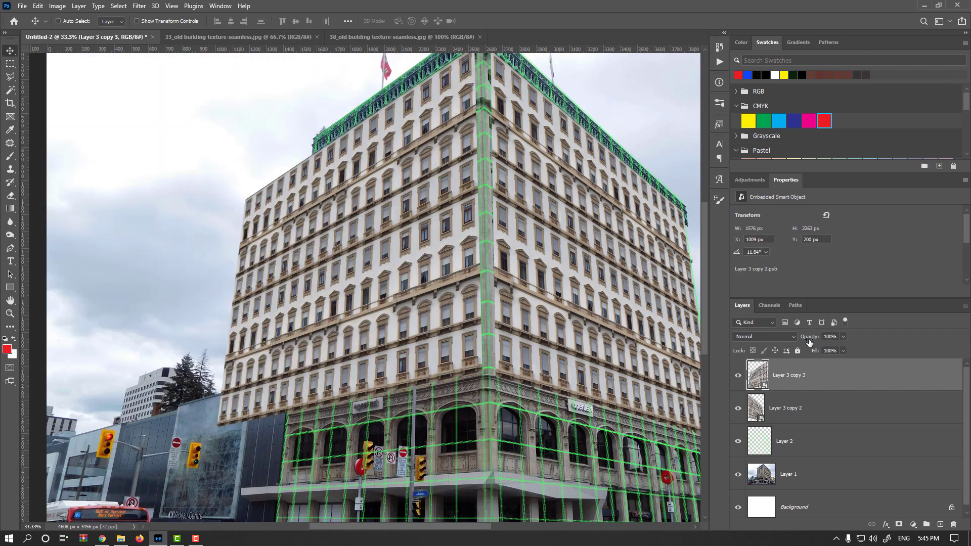
# - Lower the left-facade texture layer to 25% opacity for alignment
pyautogui.click(830, 336)
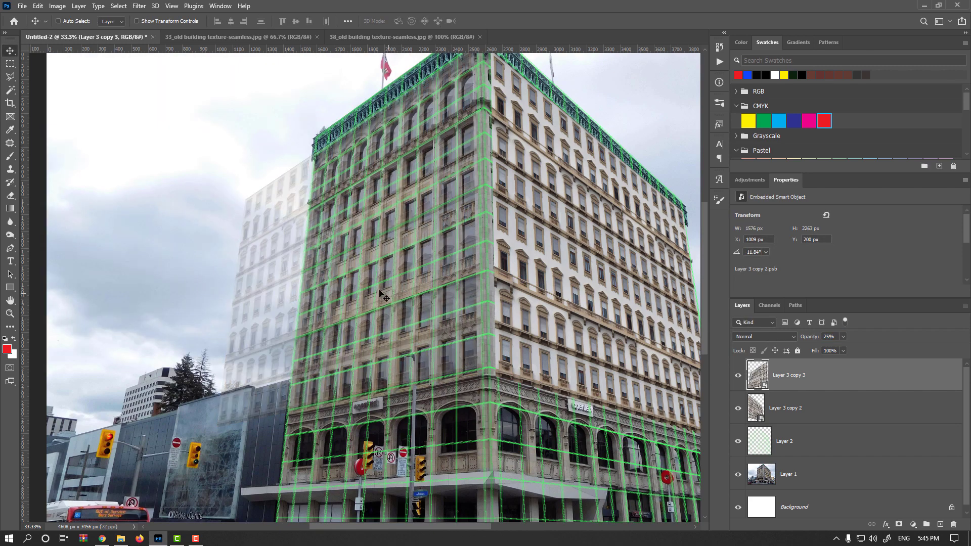
pyautogui.click(11, 62)
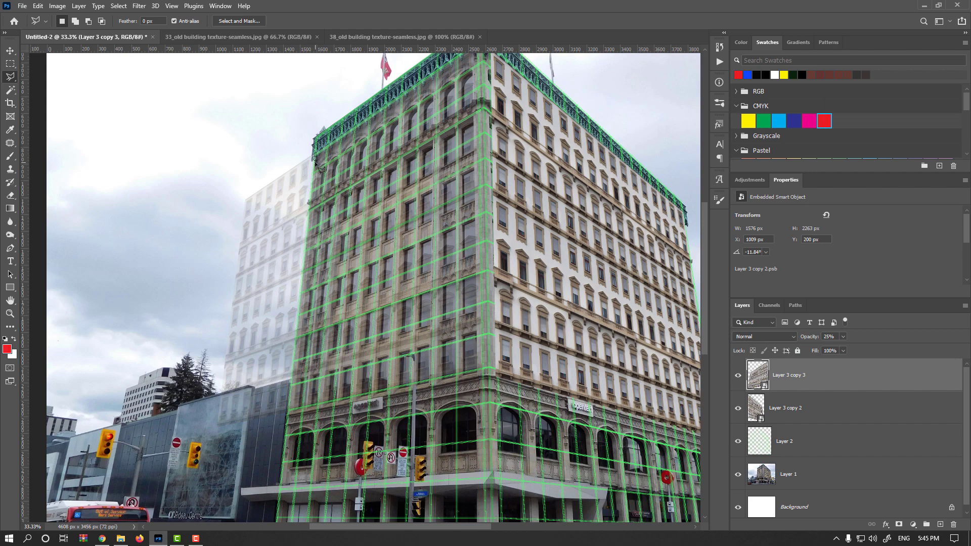